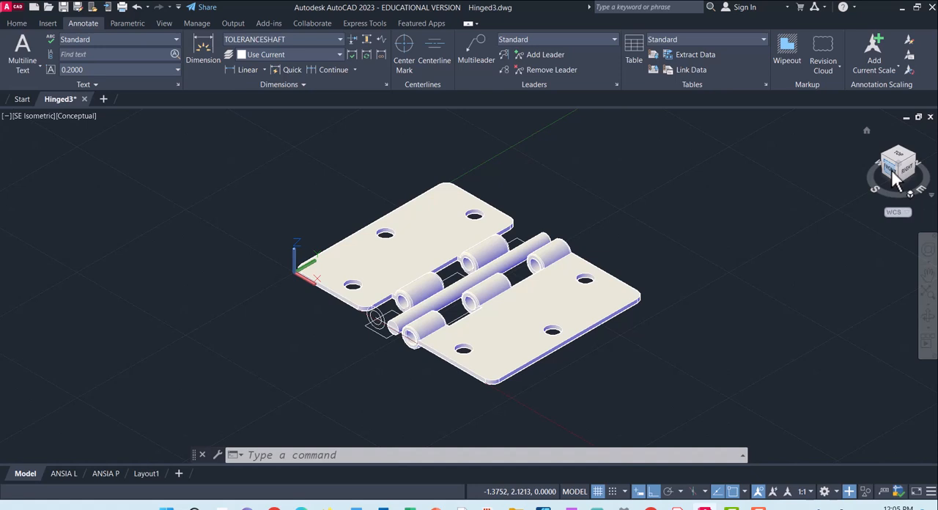
- Switch the hinge model from SE Isometric to the Front, then Right, orthographic view
{"action": "left_click", "coordinate": [897, 163]}
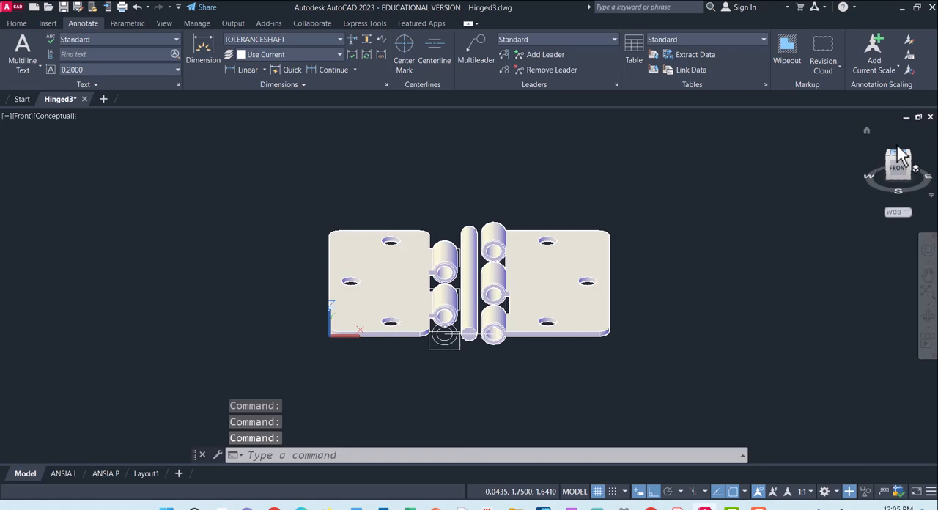
{"action": "left_click", "coordinate": [898, 163]}
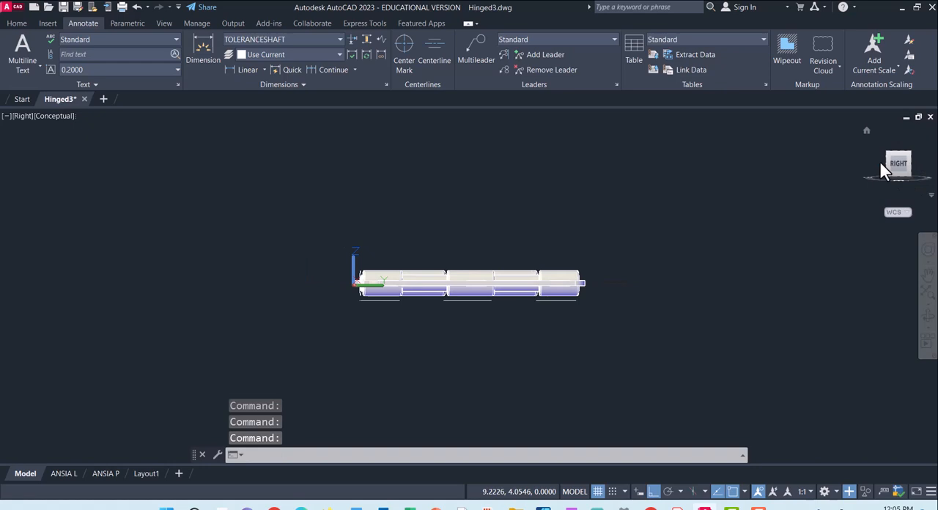
{"action": "left_click", "coordinate": [897, 168]}
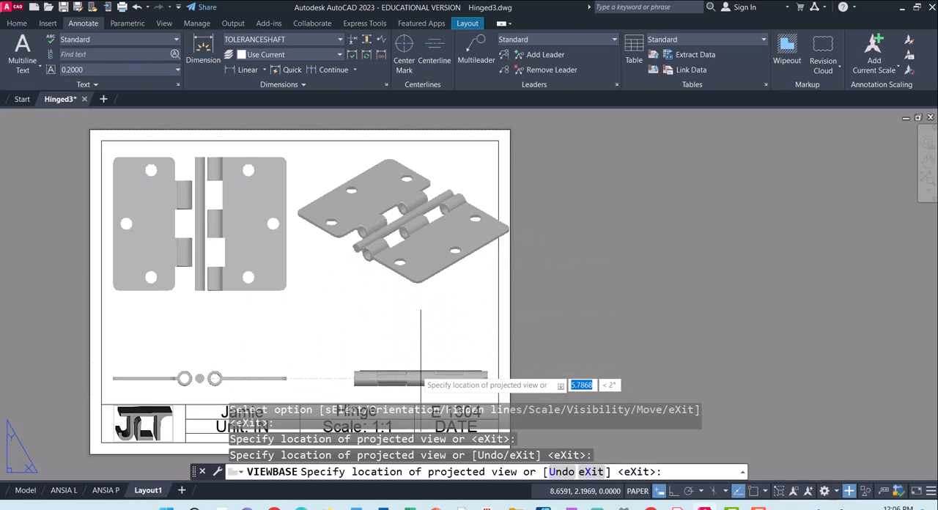
{"action": "mouse_move", "coordinate": [416, 345]}
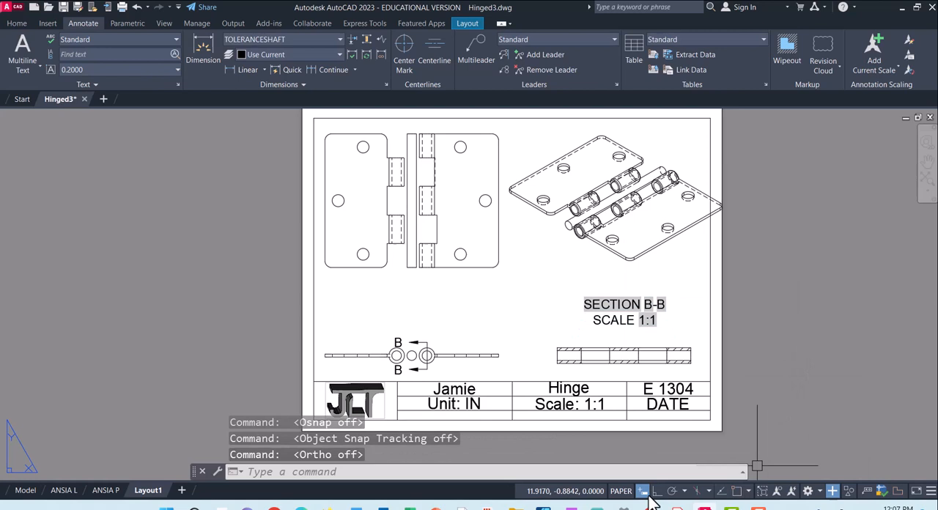
- Open Quick Properties for the SECTION B-B, SCALE 1:1 label
{"action": "right_click", "coordinate": [623, 303]}
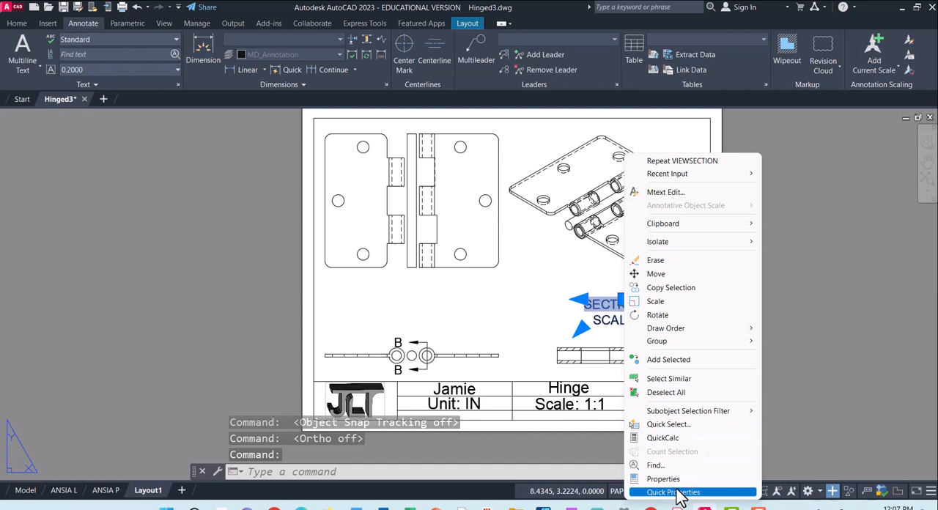
{"action": "left_click", "coordinate": [672, 491]}
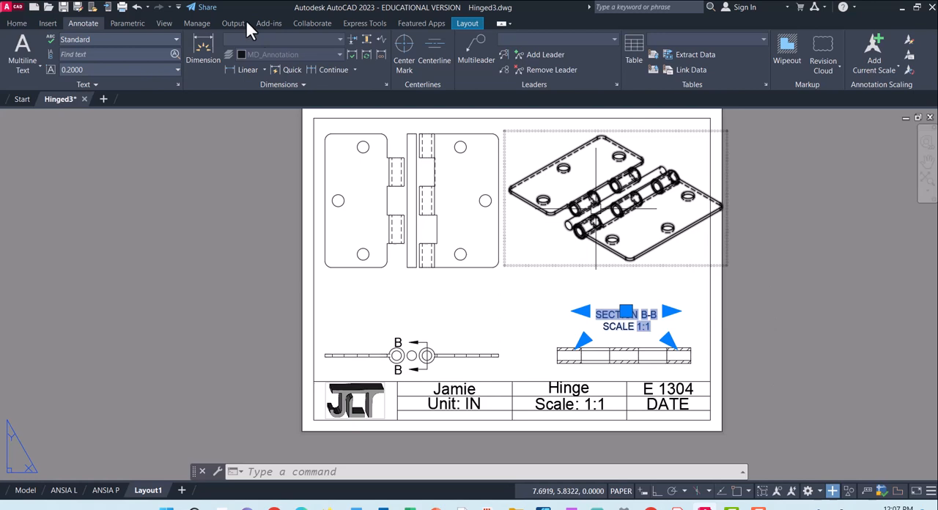
- Open DIMSTYLE, preview Standard, standardsmall and TOLERANCESHAFT, and select Standard
{"action": "left_click", "coordinate": [265, 70]}
{"action": "type", "text": "d"}
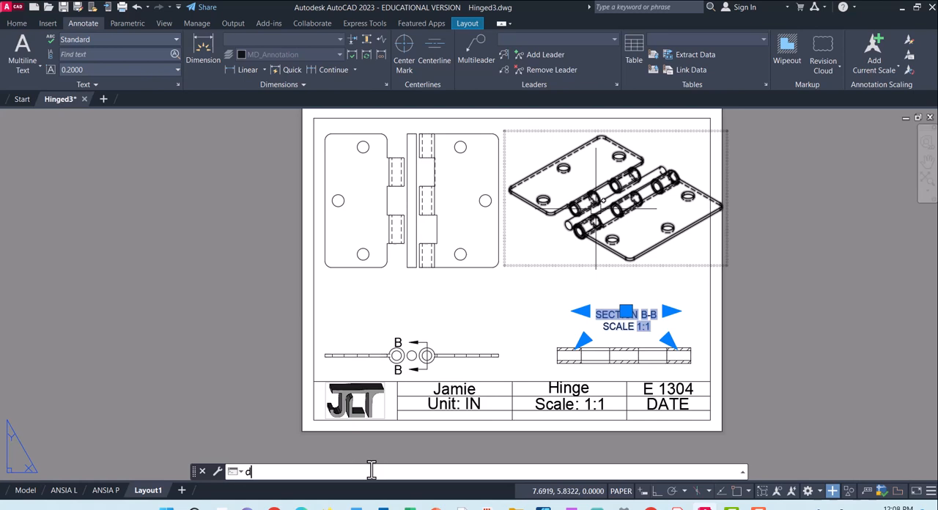
{"action": "key", "text": "enter"}
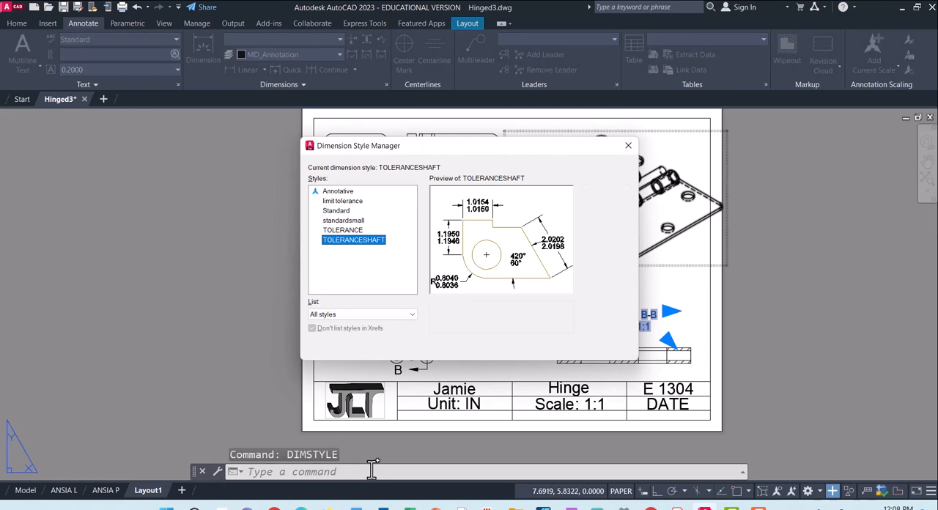
{"action": "left_click", "coordinate": [337, 210]}
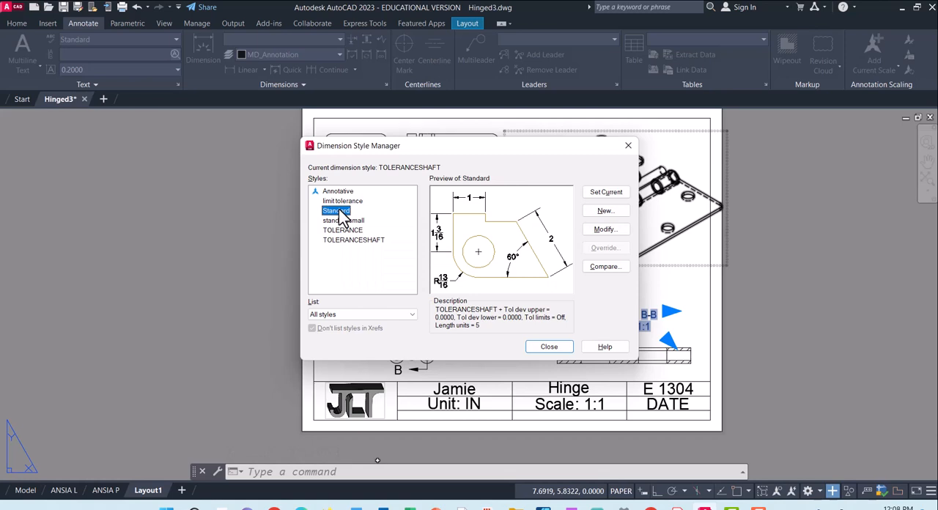
{"action": "left_click", "coordinate": [343, 219]}
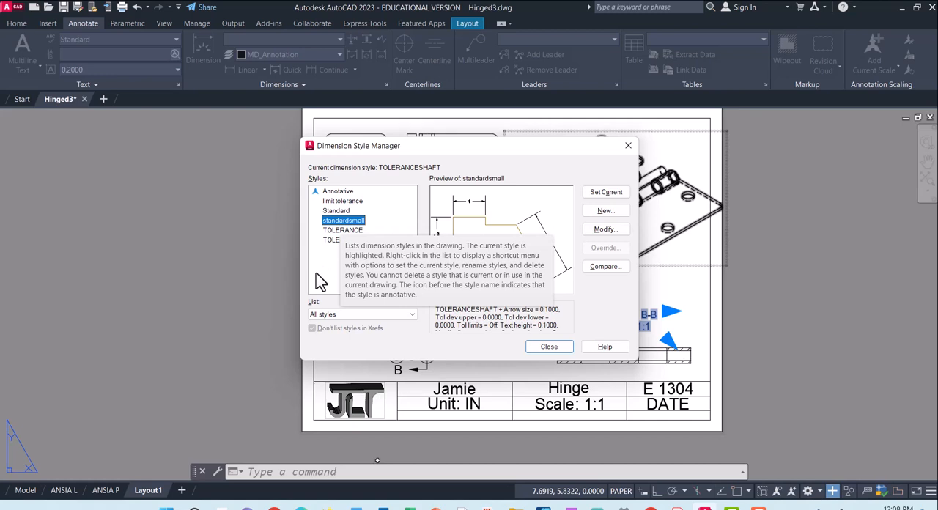
{"action": "left_click", "coordinate": [353, 239]}
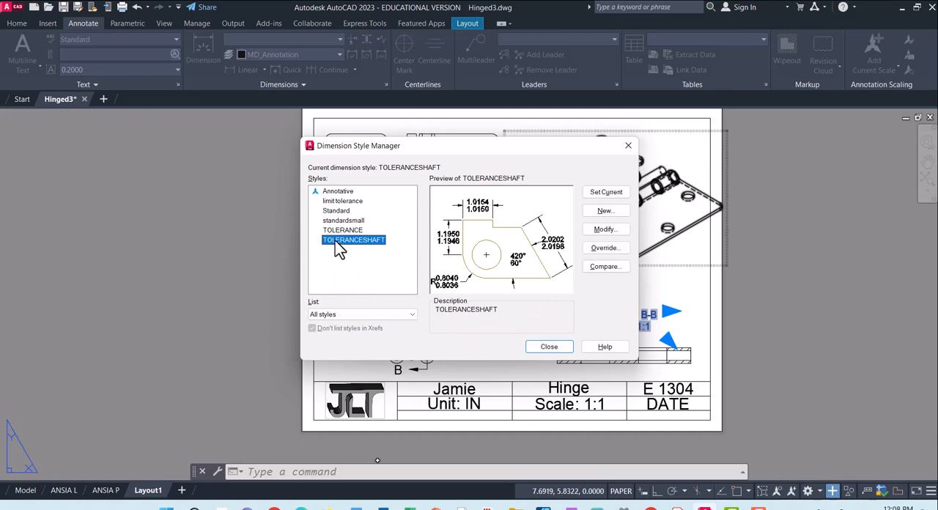
{"action": "left_click", "coordinate": [336, 210]}
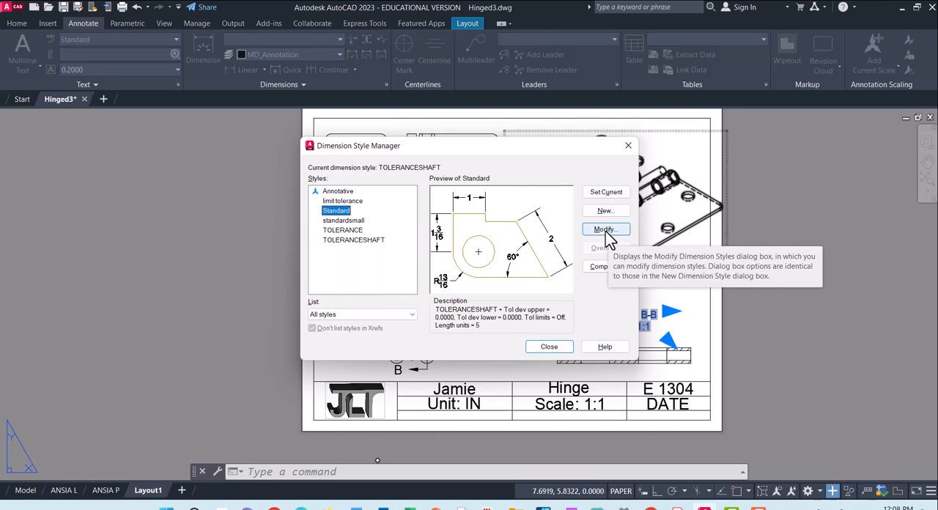
{"action": "mouse_move", "coordinate": [605, 210]}
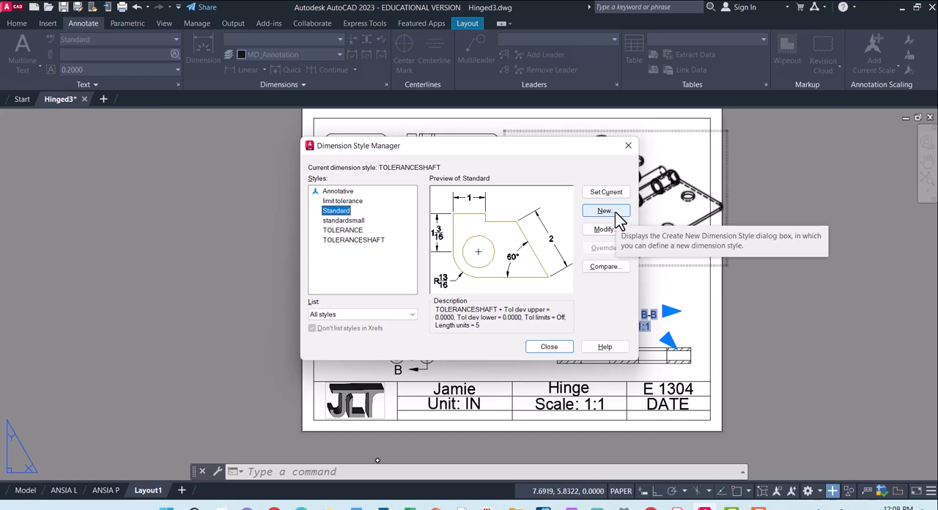
- Create the NewStand style from Standard, with fit set to move text and arrows outside
{"action": "left_click", "coordinate": [605, 211]}
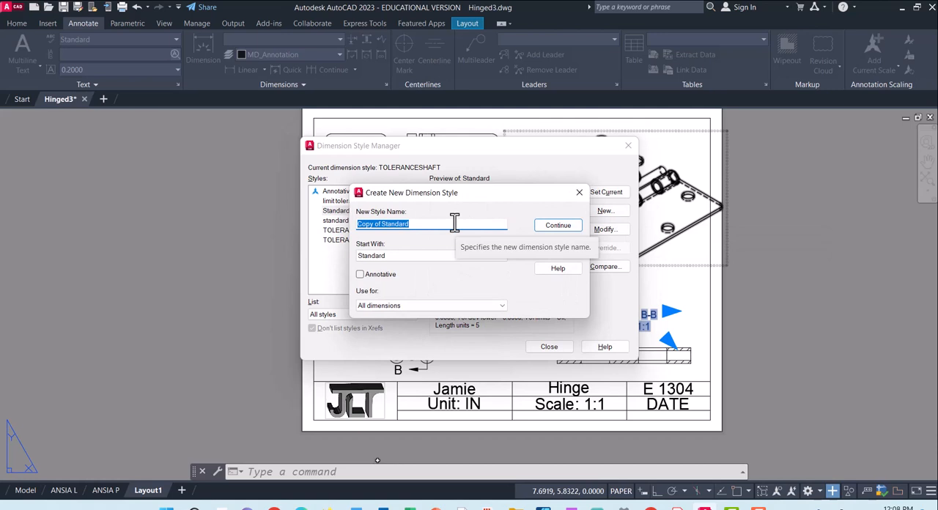
{"action": "type", "text": "NewStand"}
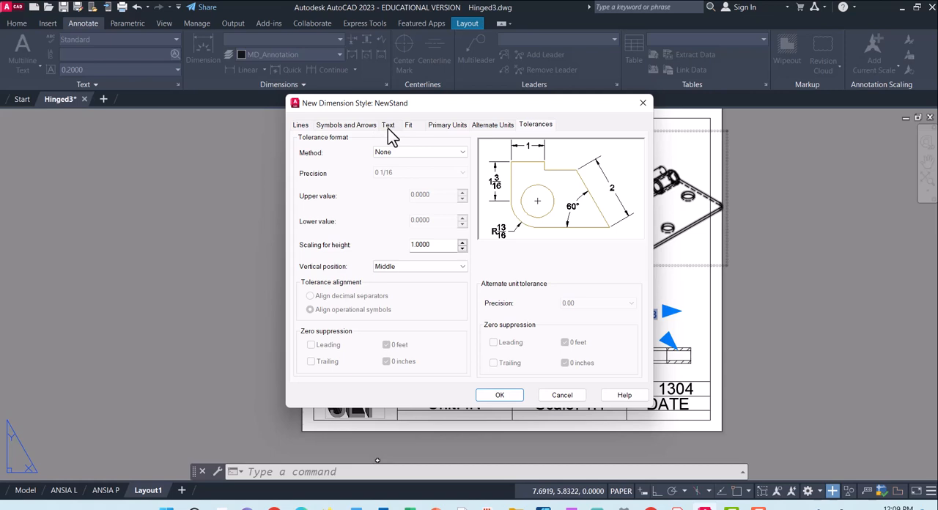
{"action": "left_click", "coordinate": [388, 124]}
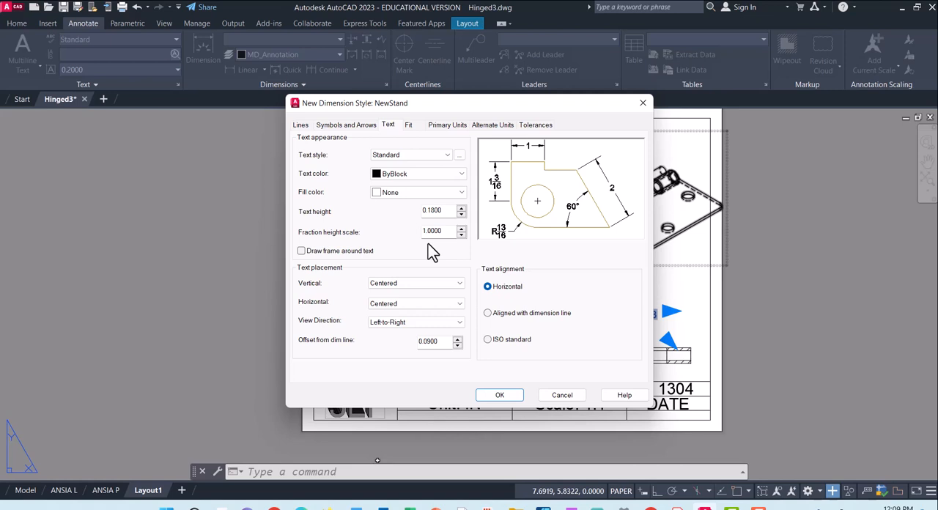
{"action": "left_click", "coordinate": [447, 124]}
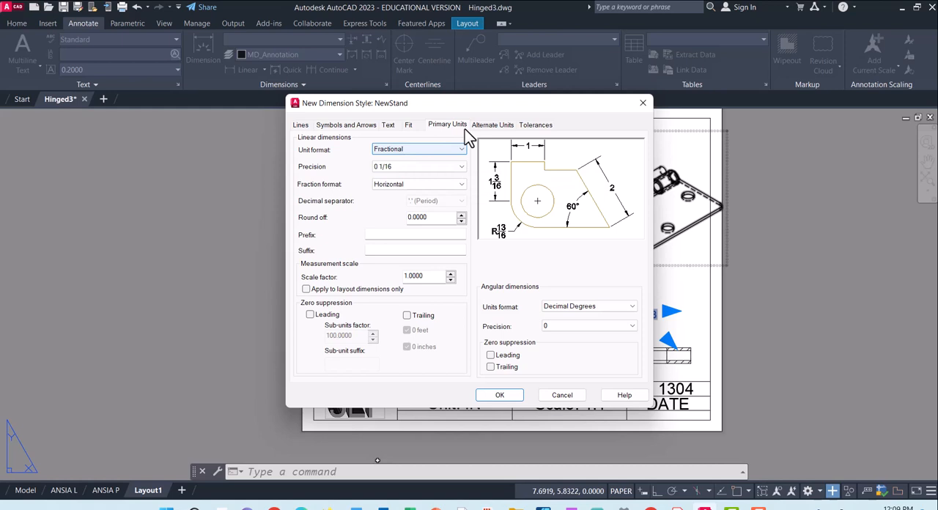
{"action": "left_click", "coordinate": [408, 124]}
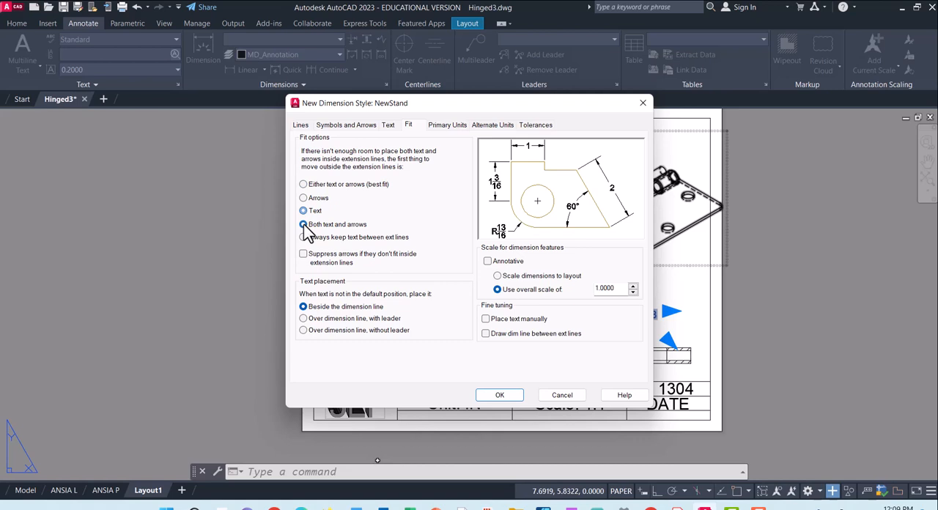
{"action": "left_click", "coordinate": [536, 124]}
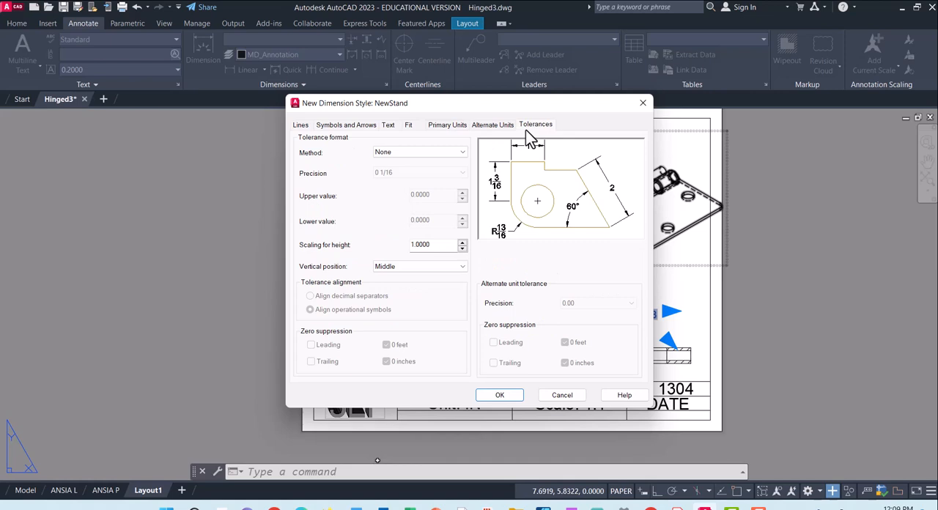
- Give NewStand Architectural units, 0.18 text height and 0.12 arrowheads
{"action": "left_click", "coordinate": [492, 124]}
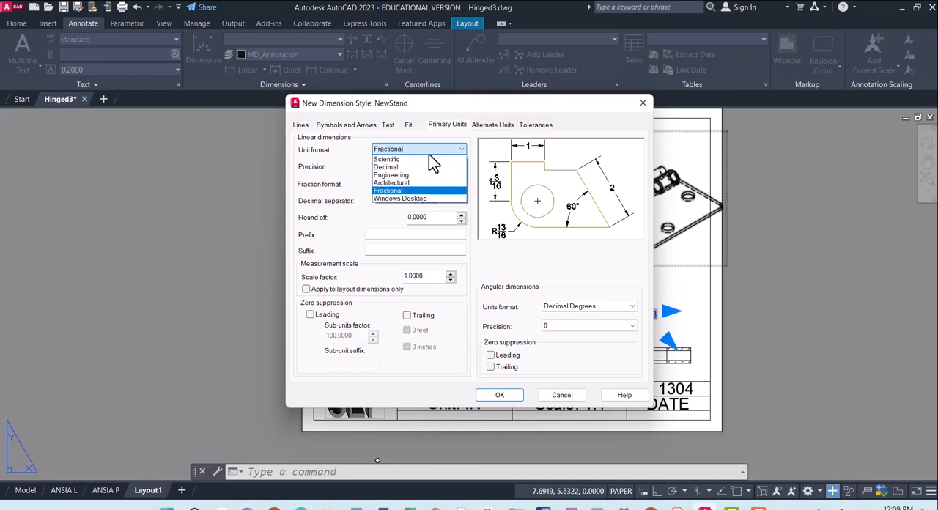
{"action": "left_click", "coordinate": [386, 167]}
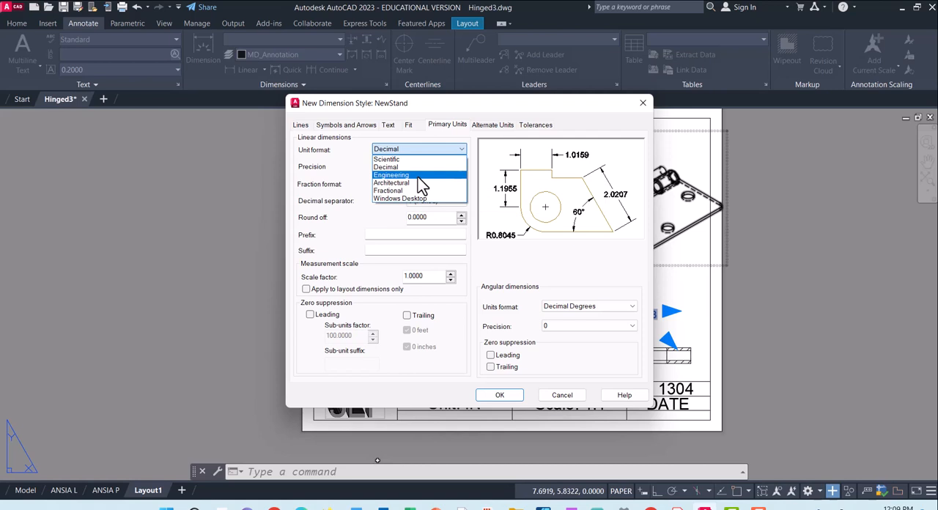
{"action": "left_click", "coordinate": [390, 175]}
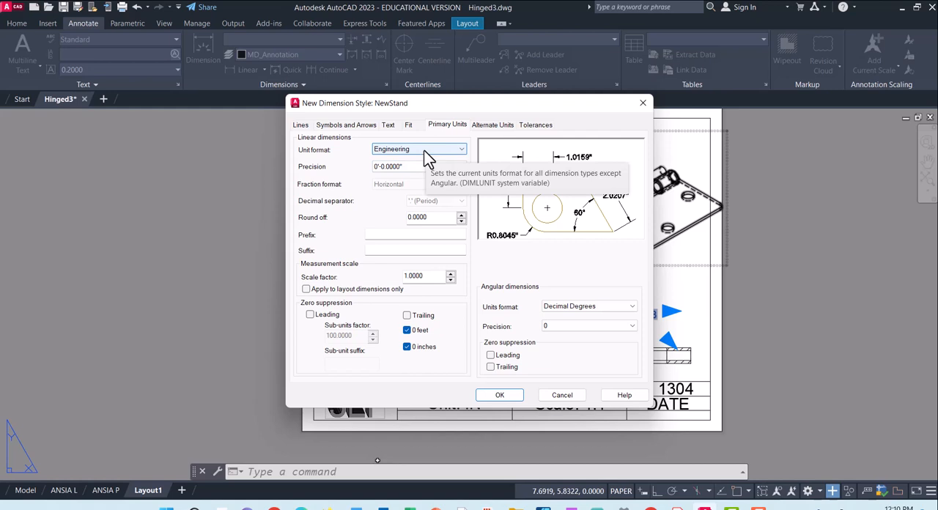
{"action": "left_click", "coordinate": [418, 149]}
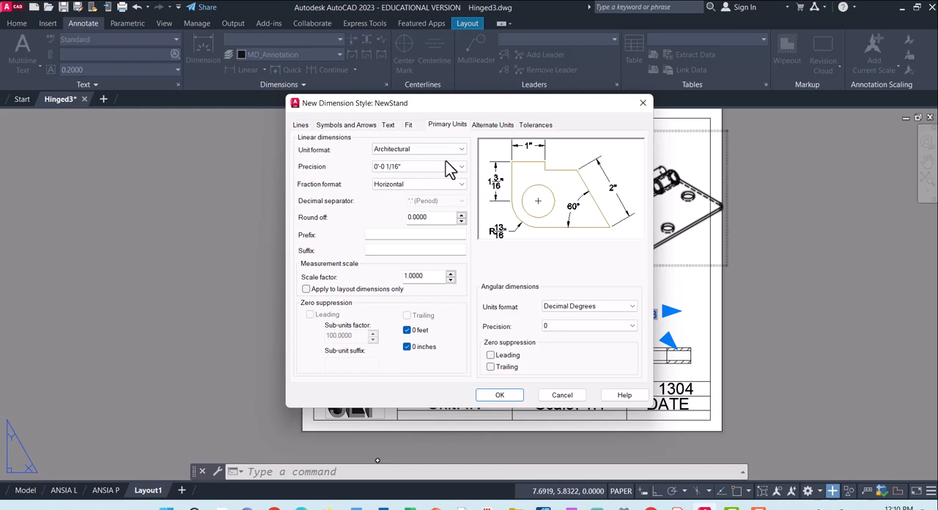
{"action": "left_click", "coordinate": [388, 125]}
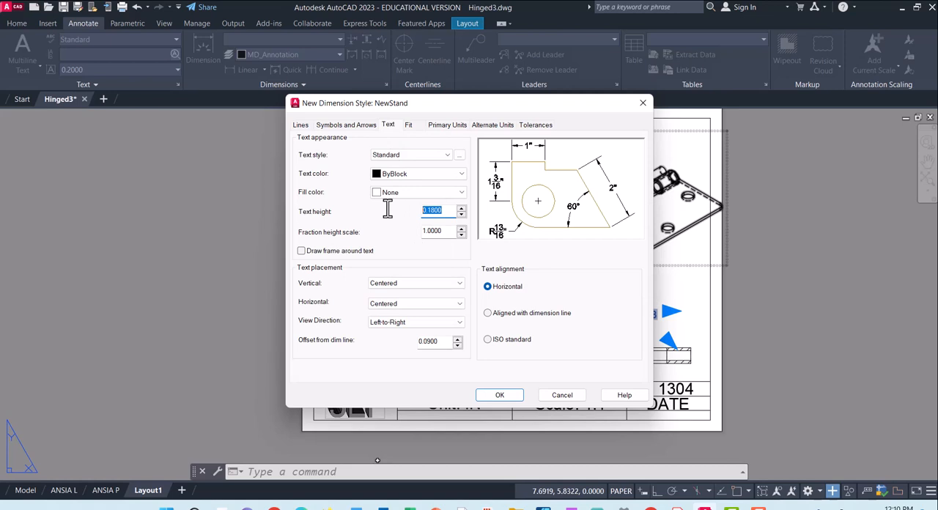
{"action": "left_click", "coordinate": [345, 125]}
{"action": "type", "text": "0.12"}
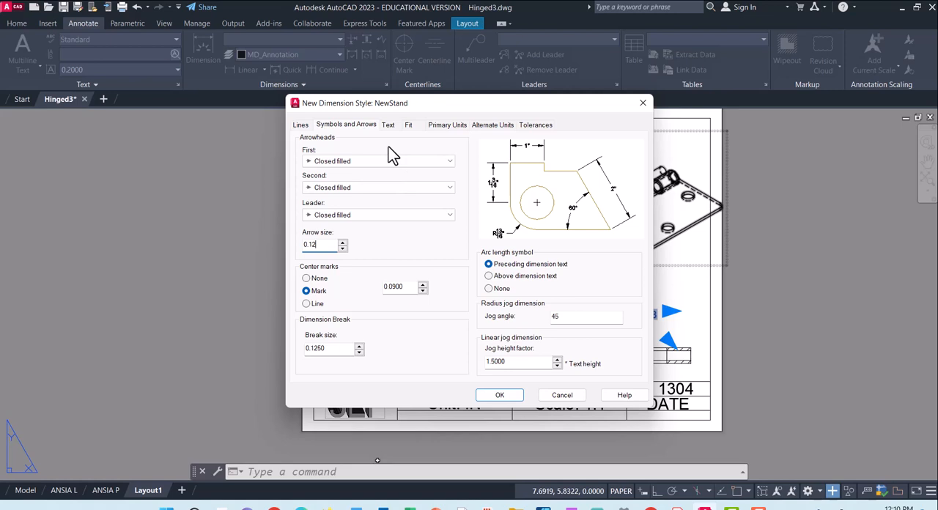
{"action": "left_click", "coordinate": [408, 125]}
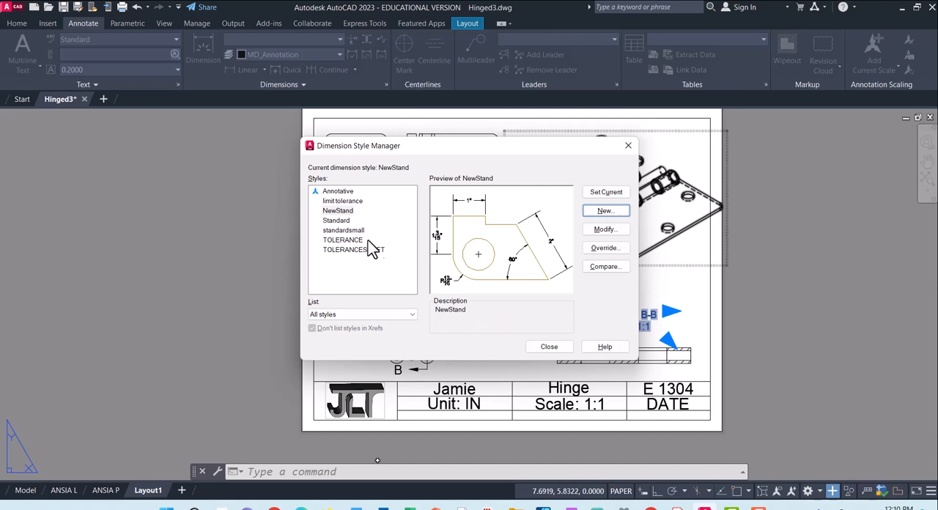
- Close the Dimension Style Manager with NewStand left as the current style
{"action": "left_click", "coordinate": [338, 211]}
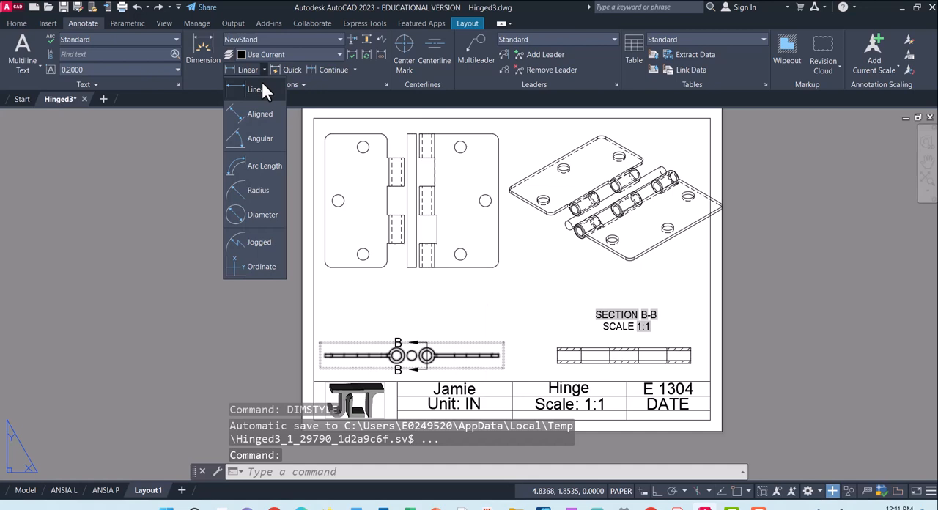
- Start a Linear dimension for the 3 1/2" overall height of the front view
{"action": "left_click", "coordinate": [248, 69]}
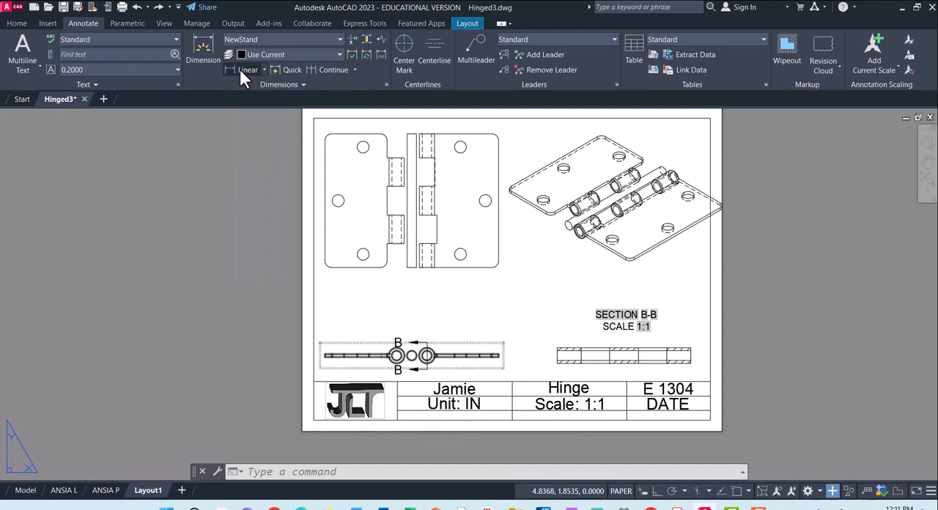
{"action": "left_click", "coordinate": [247, 69]}
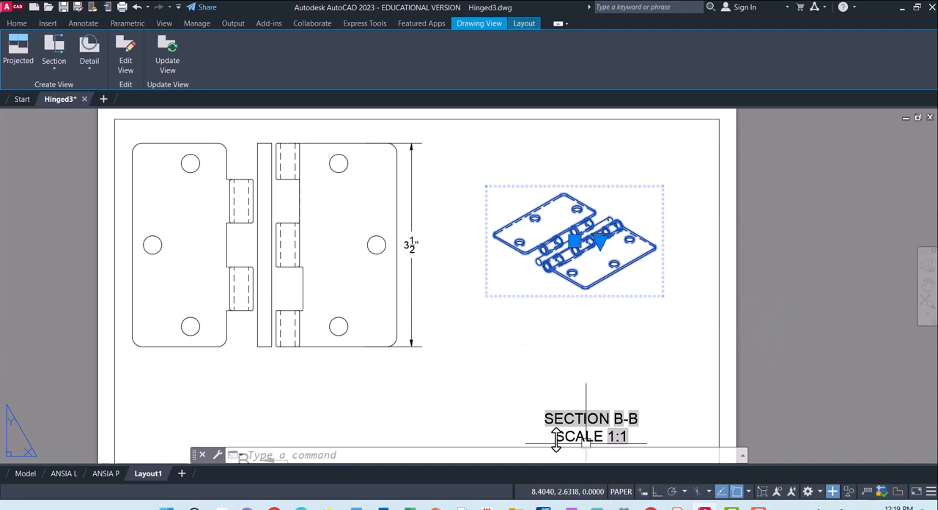
- Enlarge the isometric hinge view and place it higher on the sheet
{"action": "left_click", "coordinate": [83, 23]}
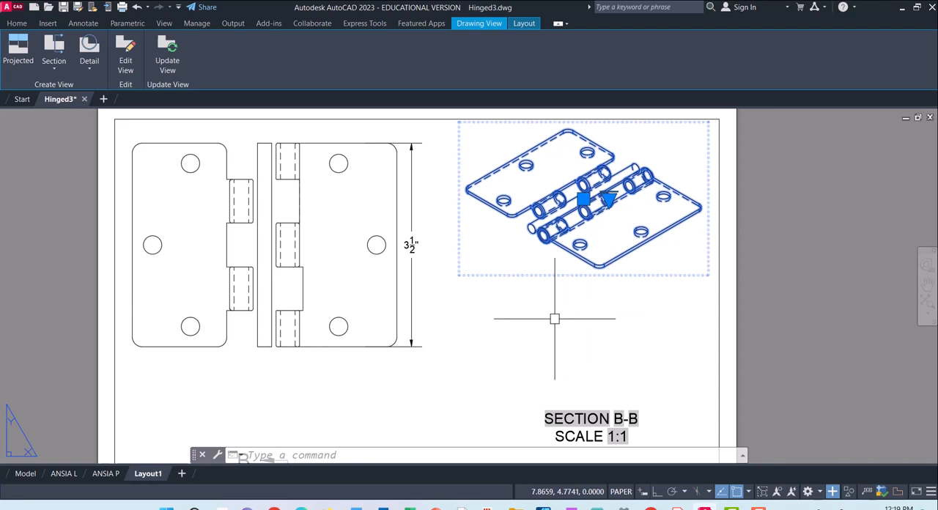
{"action": "left_click", "coordinate": [83, 22]}
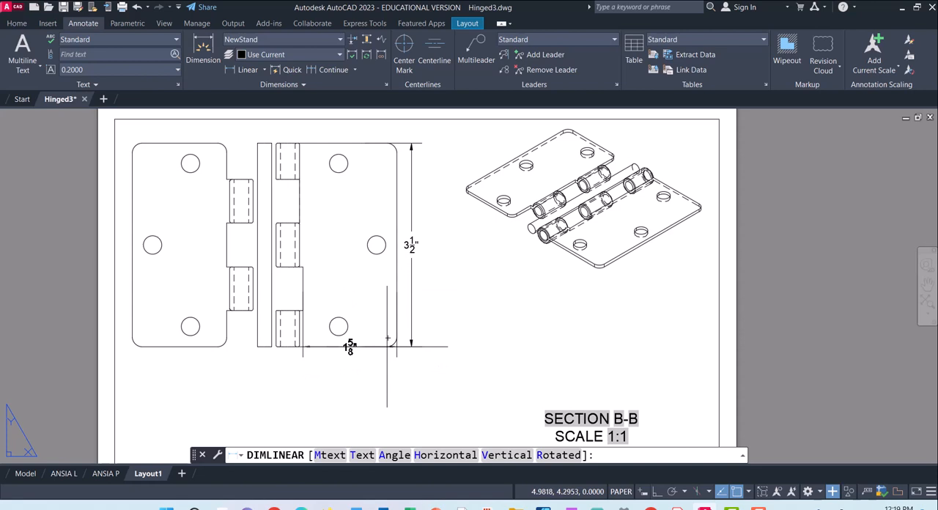
- Place the 1 5/8" width dimension line below the right hinge leaf
{"action": "left_click", "coordinate": [496, 389]}
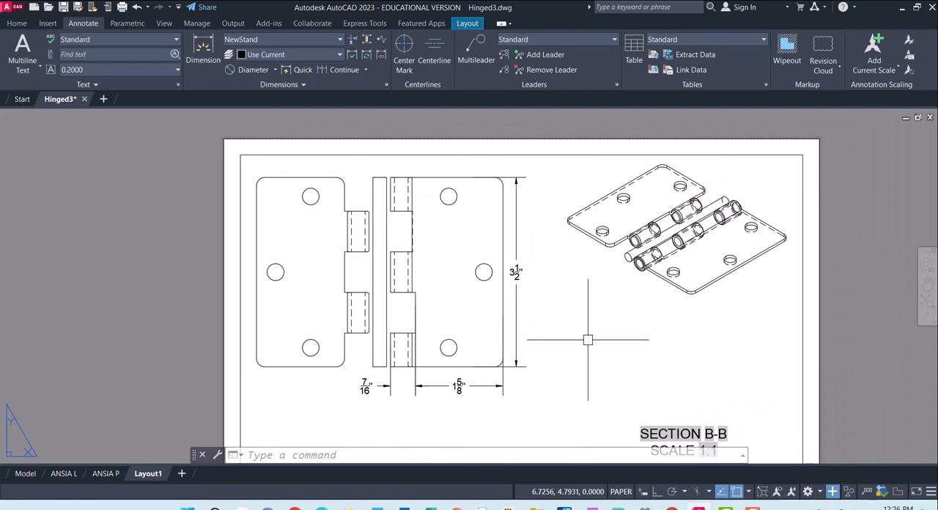
- Add a 5/16" diameter dimension to the small hole and open its text for editing
{"action": "left_click", "coordinate": [253, 70]}
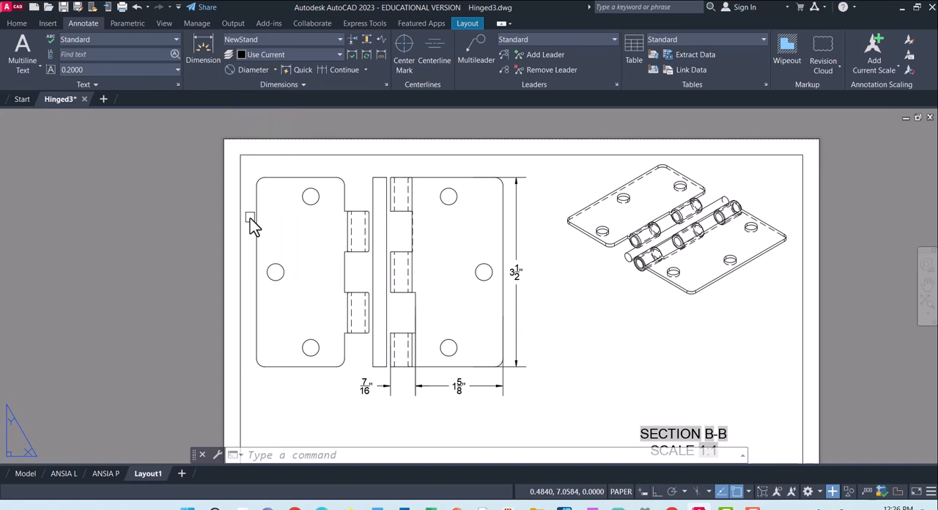
{"action": "left_click", "coordinate": [447, 347]}
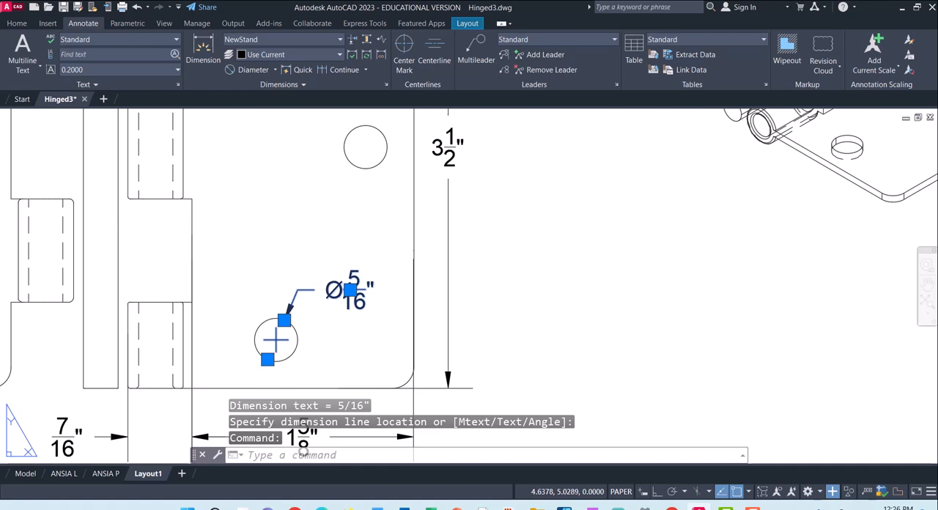
{"action": "double_click", "coordinate": [350, 290]}
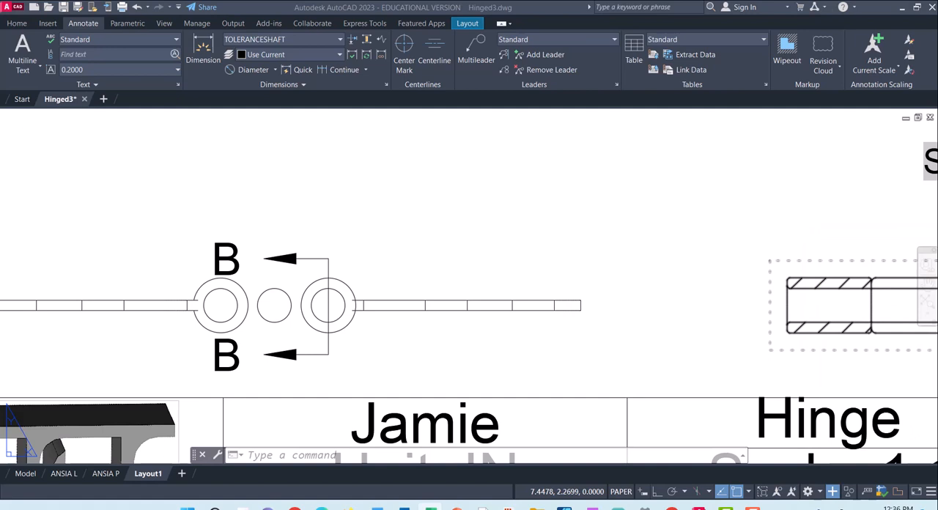
- Set the TOLERANCE style to Limits tolerancing: precision 0.0000, upper 0.0006, lower 0
{"action": "type", "text": "DIMstyle"}
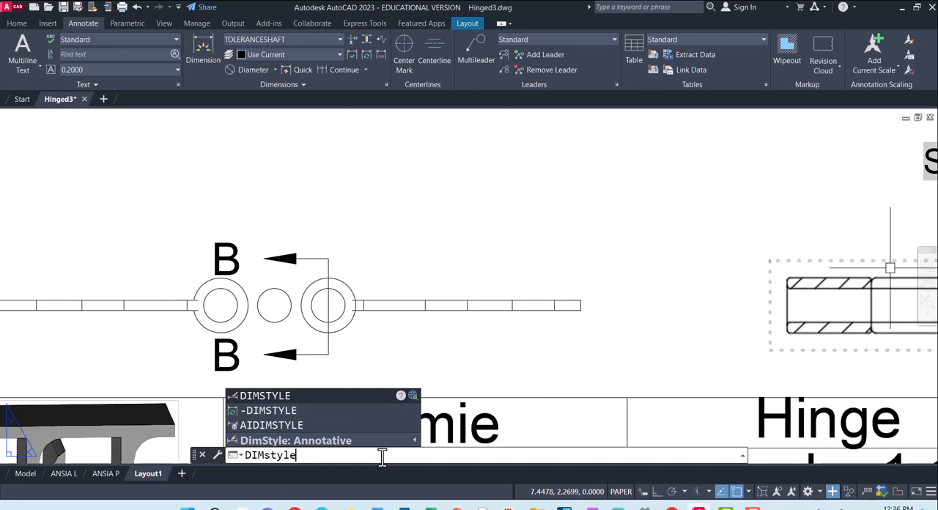
{"action": "key", "text": "Enter"}
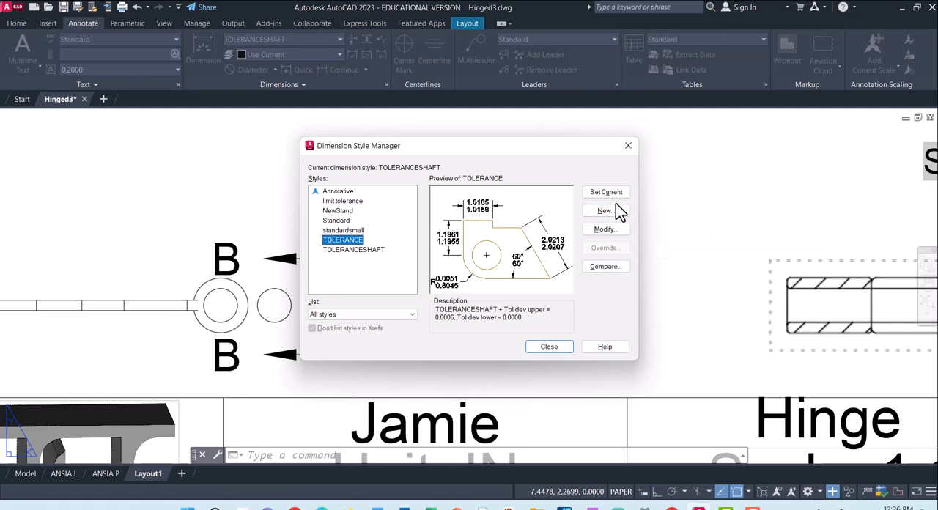
{"action": "left_click", "coordinate": [605, 229]}
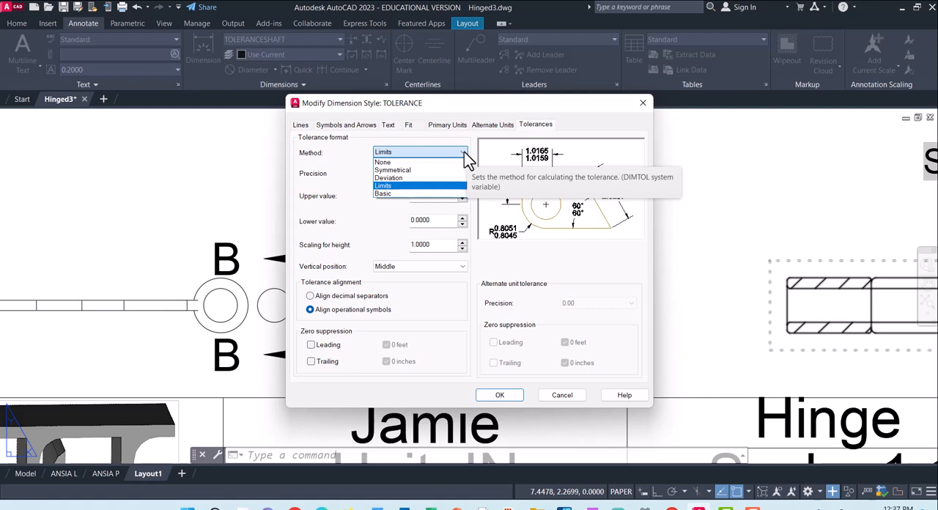
{"action": "left_click", "coordinate": [383, 185]}
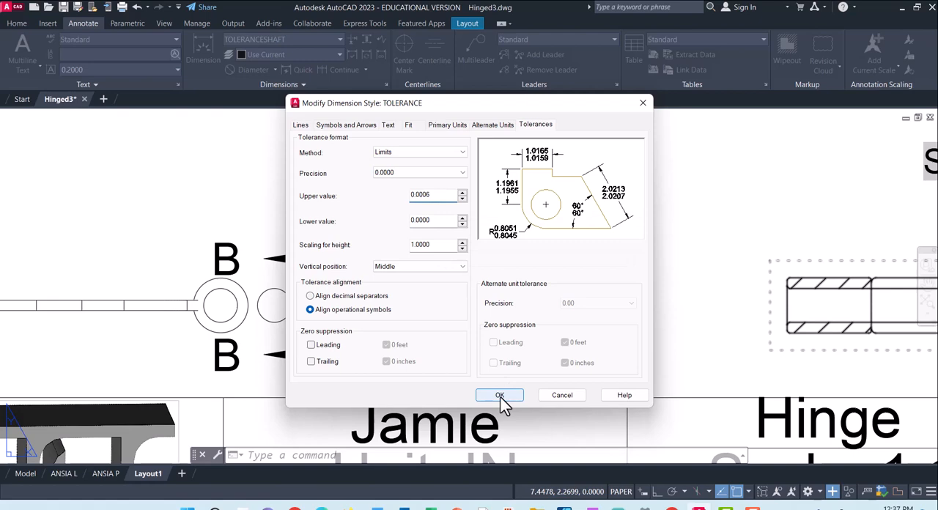
{"action": "left_click", "coordinate": [500, 395]}
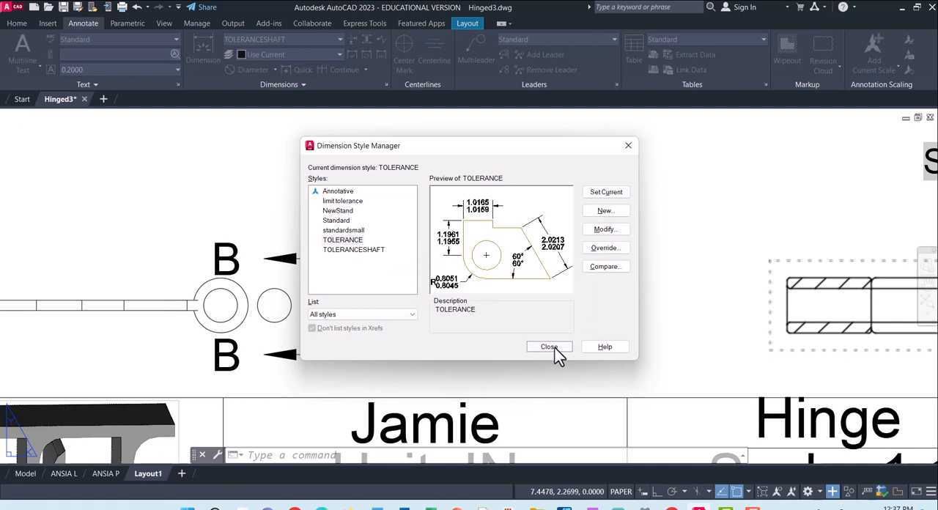
{"action": "left_click", "coordinate": [549, 346]}
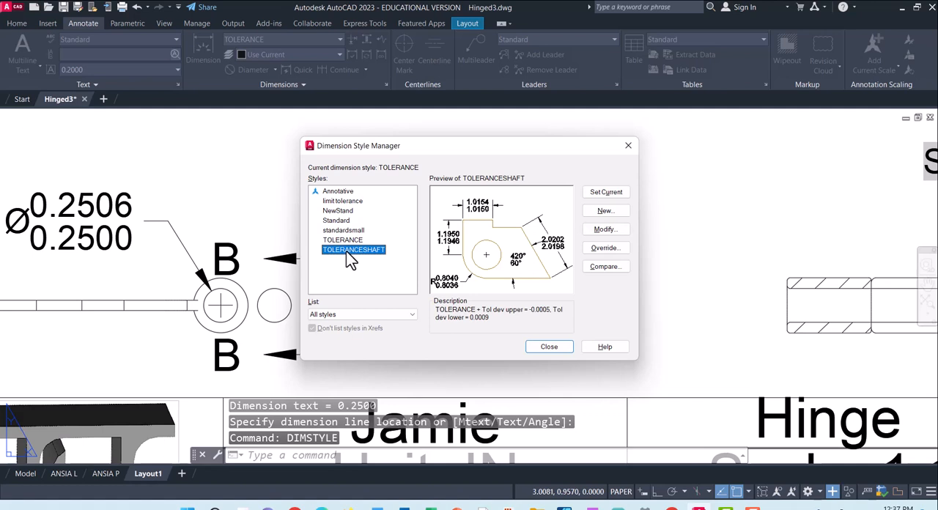
- Make TOLERANCESHAFT the current dimension style for the Ø0.2495/0.2491 shaft dimension
{"action": "left_click", "coordinate": [605, 228]}
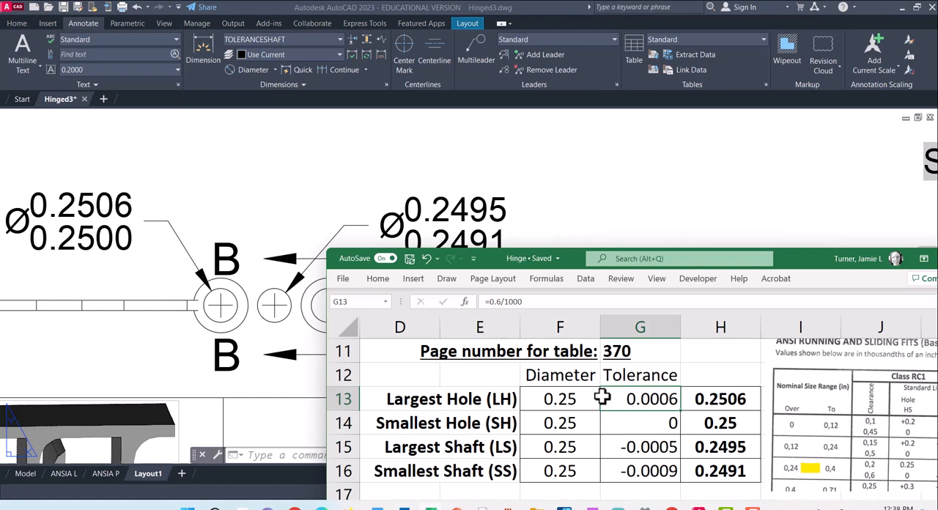
- Minimize the Excel fits table to reveal the AutoCAD hinge layout sheet
{"action": "left_click", "coordinate": [719, 423]}
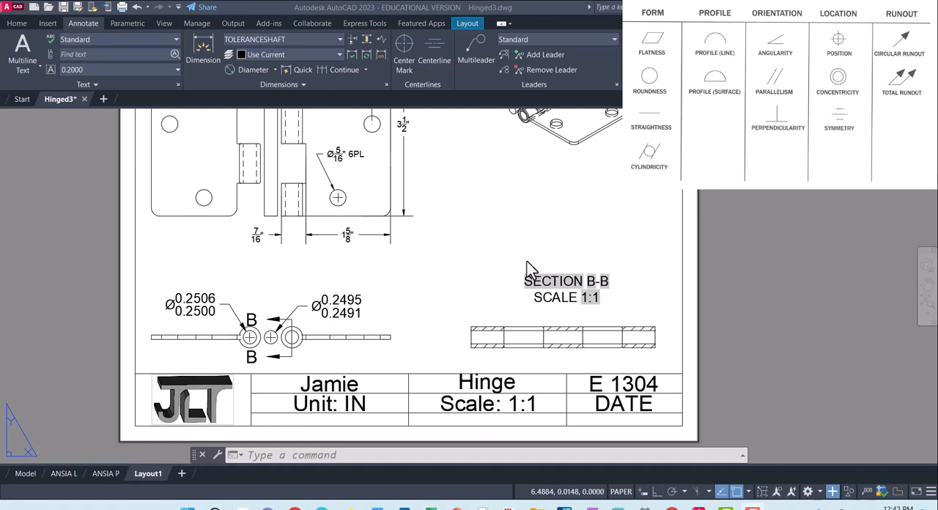
- Start QLEADER with Tolerance as the annotation type, aimed at Section B-B
{"action": "type", "text": "QLEADER"}
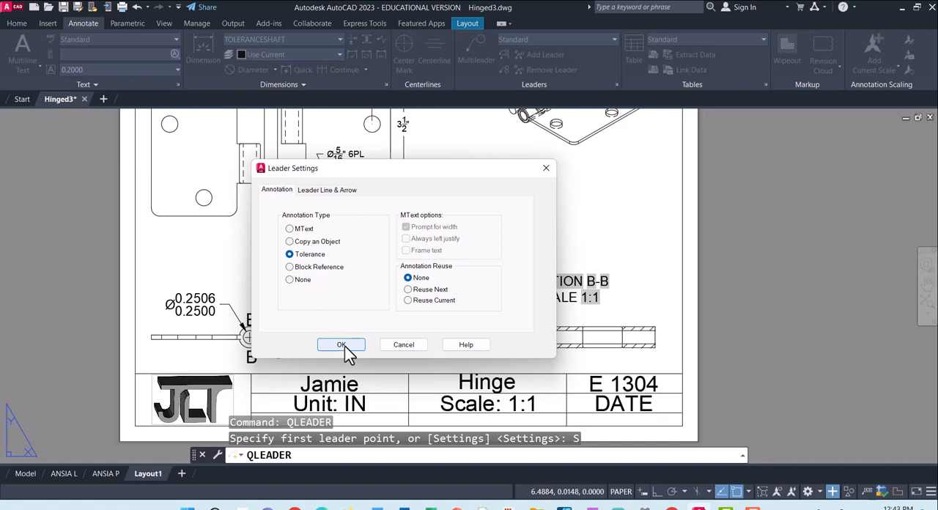
{"action": "left_click", "coordinate": [341, 344]}
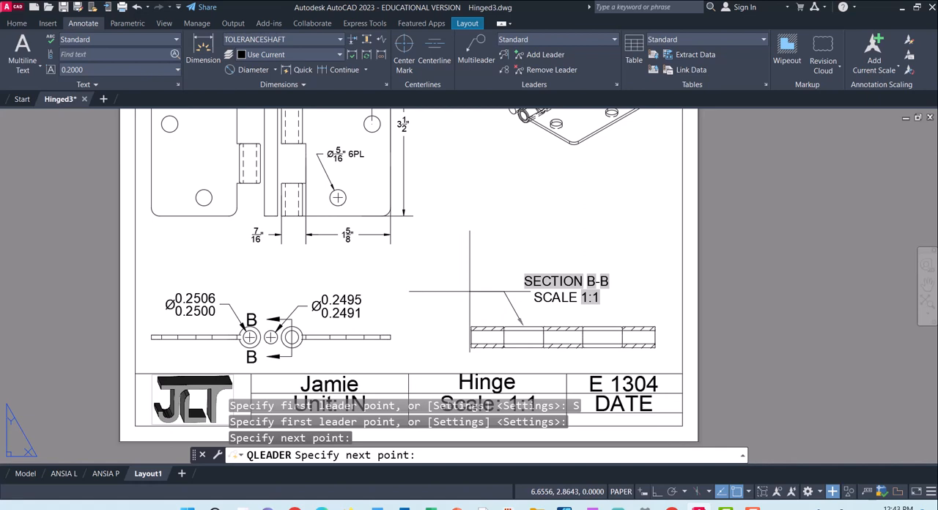
- Place the leader end beside the section and enter 0.0015 as Tolerance 1
{"action": "left_click", "coordinate": [330, 227]}
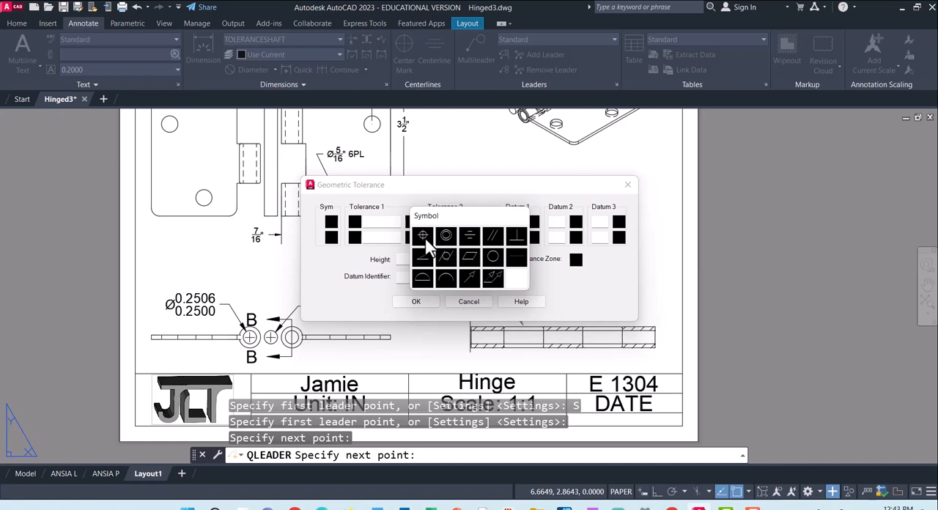
{"action": "mouse_move", "coordinate": [447, 248]}
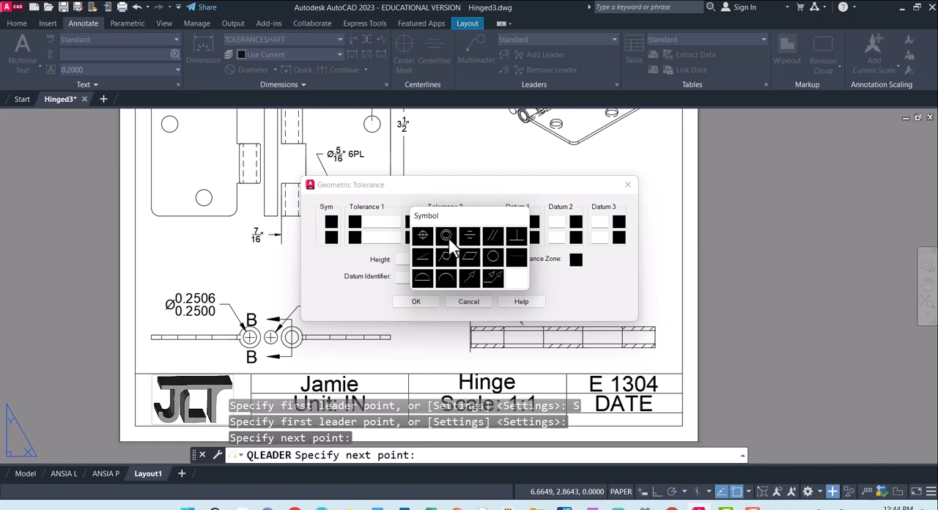
{"action": "mouse_move", "coordinate": [502, 271]}
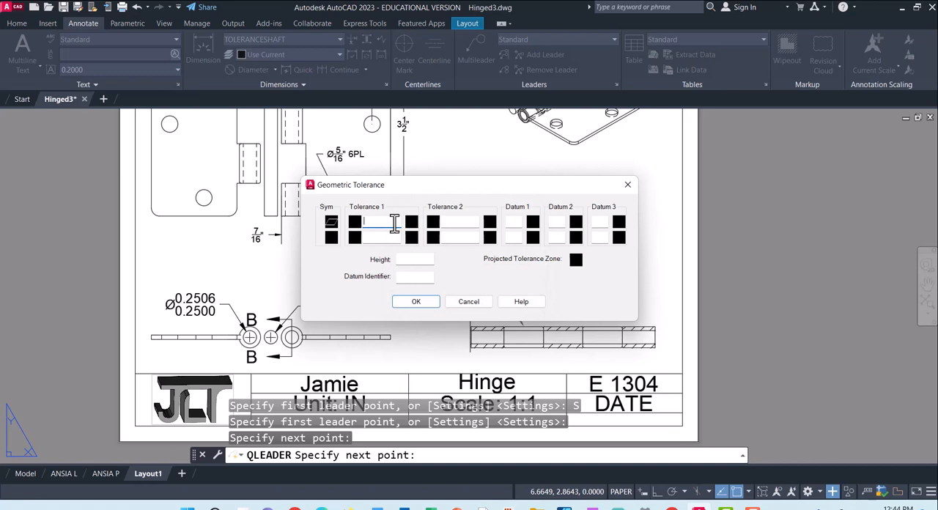
{"action": "type", "text": "0.0015"}
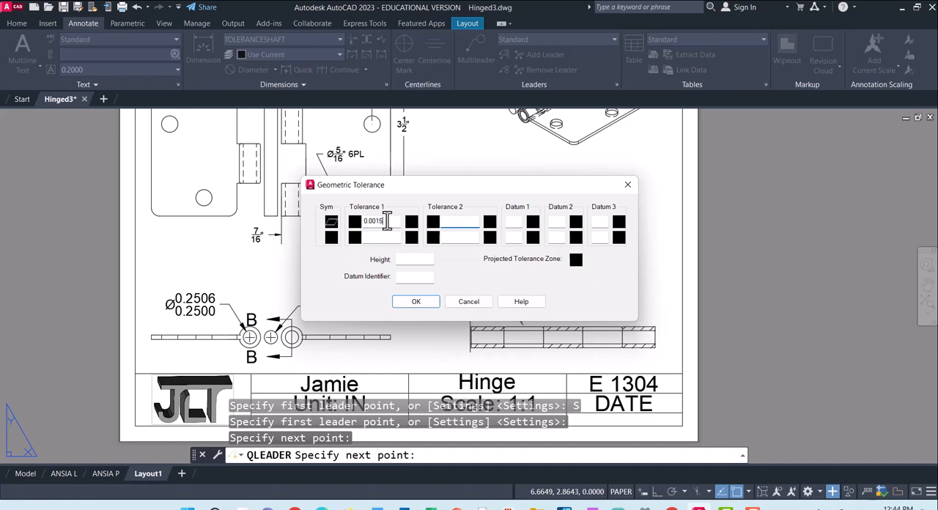
{"action": "mouse_move", "coordinate": [518, 221]}
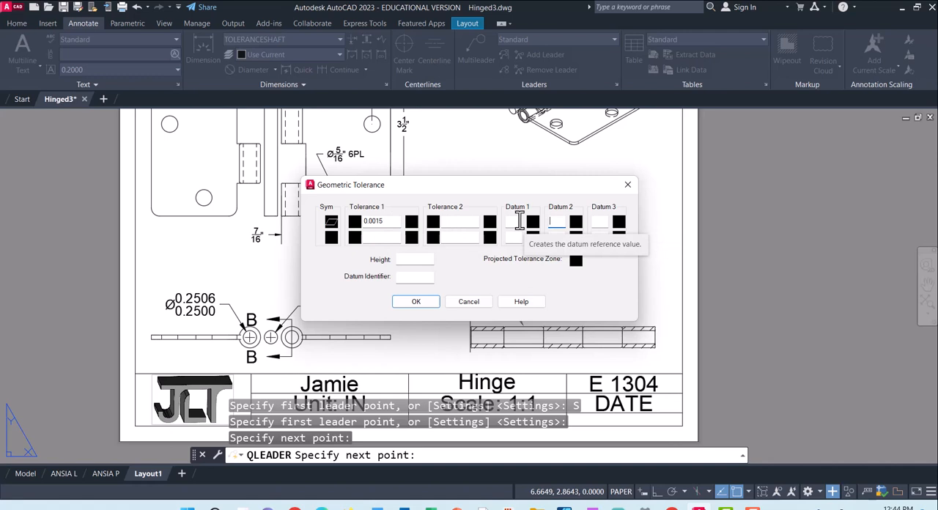